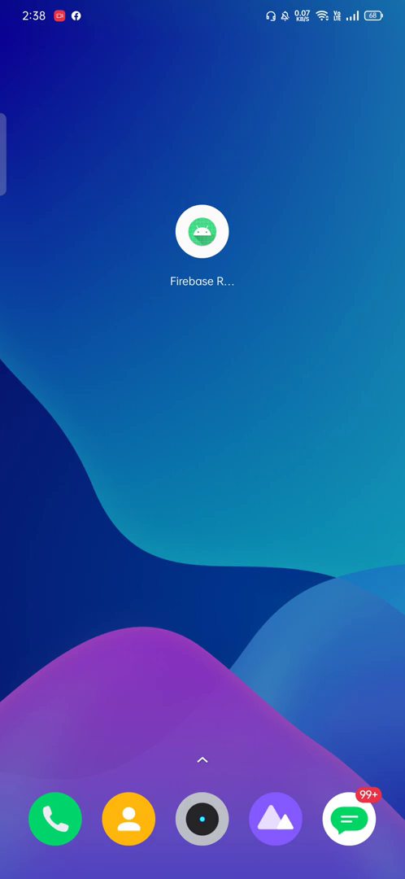
# - Launch Firebase Rest API, enter name NoishiXzen and surname subscribe, then PUT and GET data
pyautogui.click(203, 230)
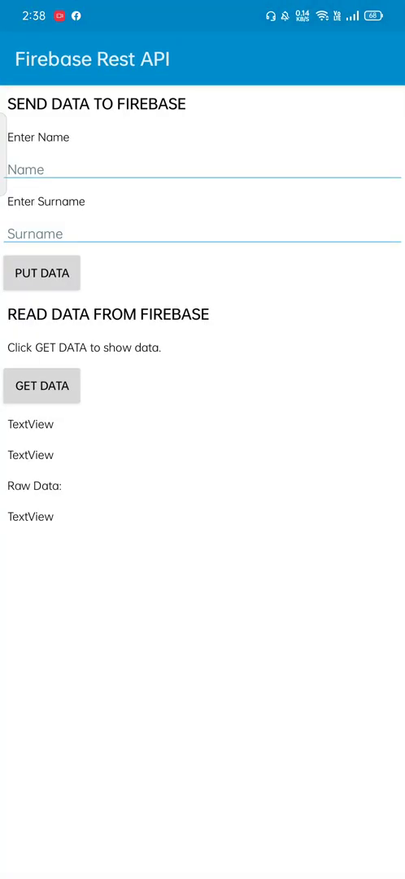
pyautogui.write('no')
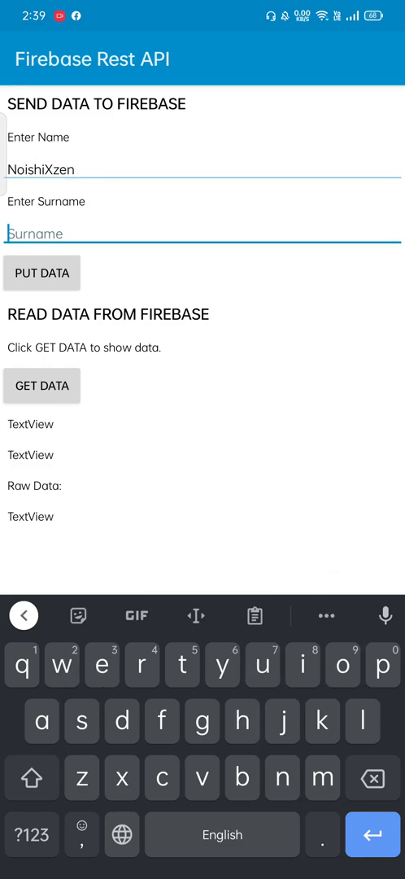
pyautogui.write('subscribe')
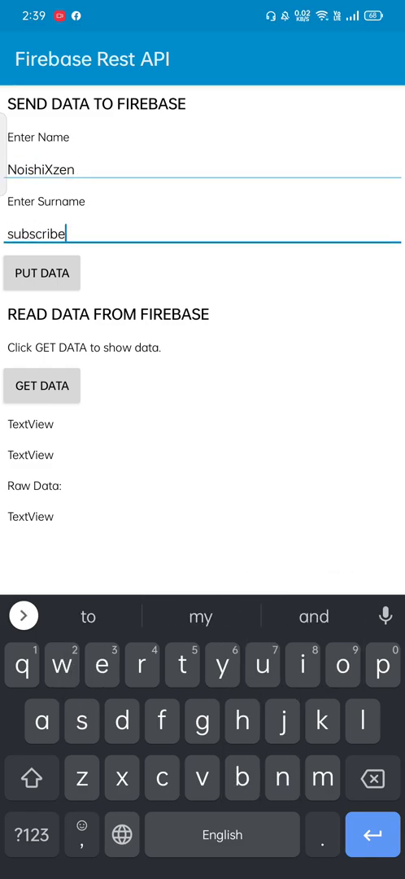
pyautogui.press('enter')
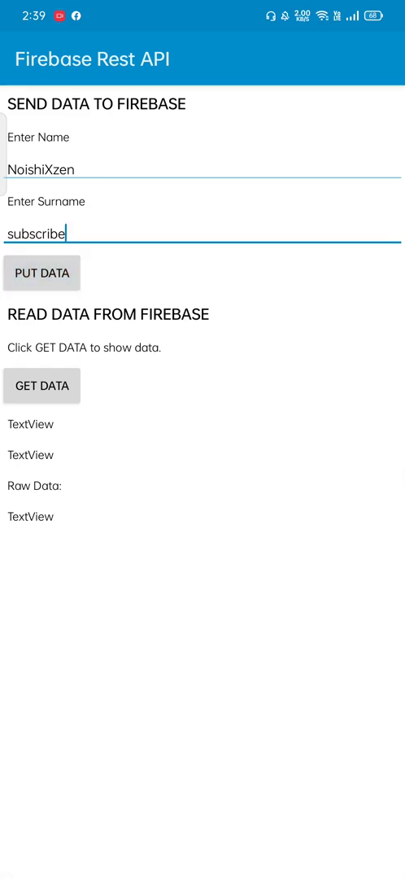
pyautogui.click(41, 272)
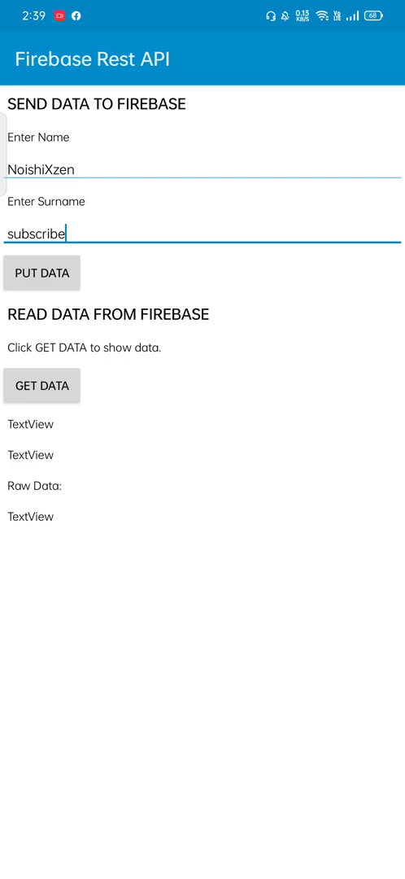
pyautogui.click(42, 385)
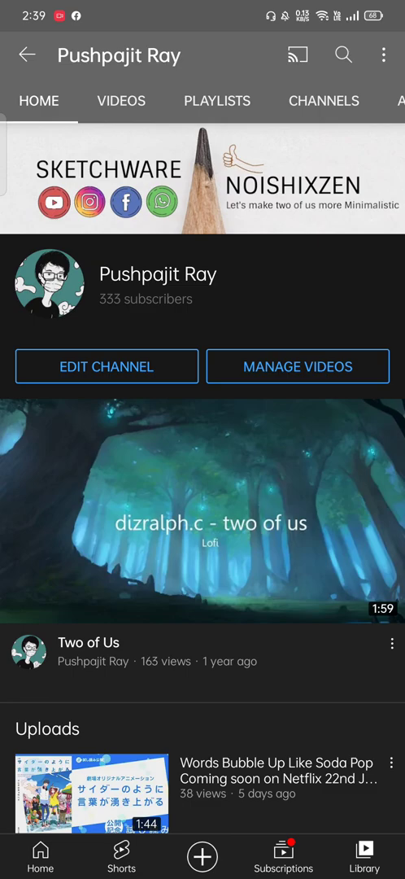
# - Switch from YouTube back to Sketchware Pro through the recent apps overview
pyautogui.press('recent_apps')
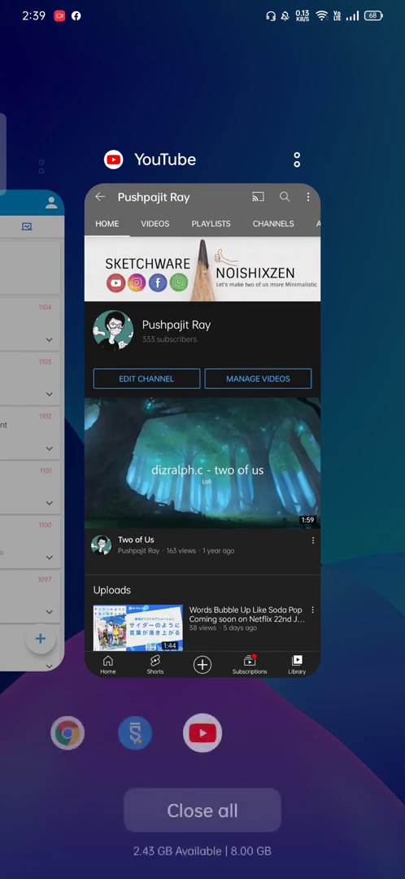
pyautogui.click(136, 732)
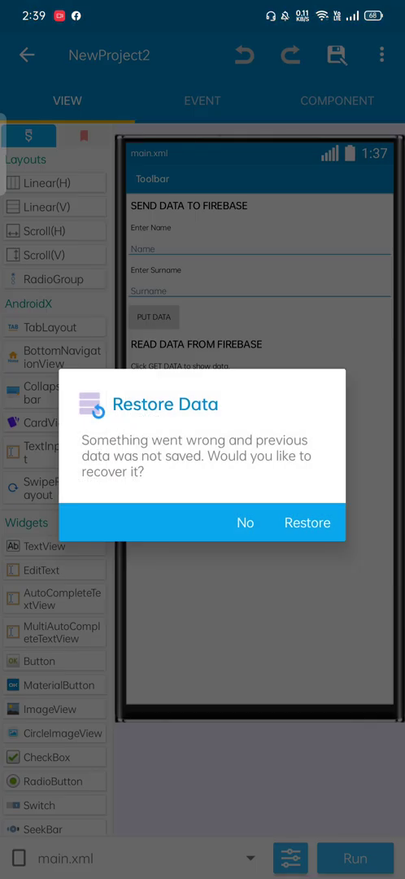
# - Dismiss the Restore Data prompt and inspect the Name, Surname EditText and TextView ids
pyautogui.click(245, 523)
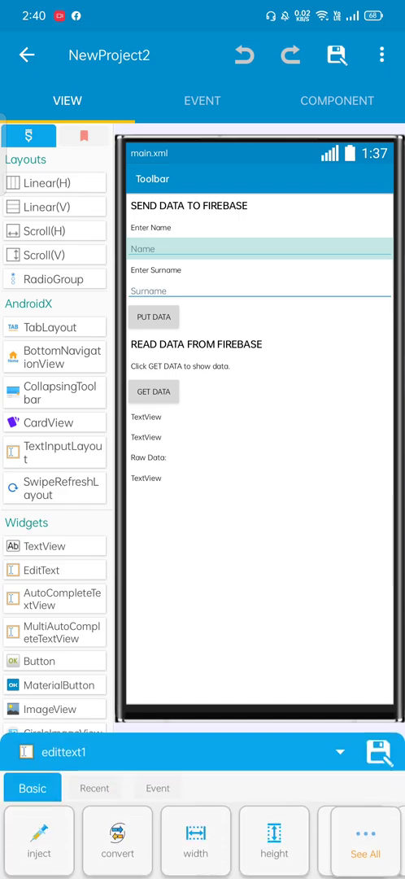
pyautogui.click(259, 291)
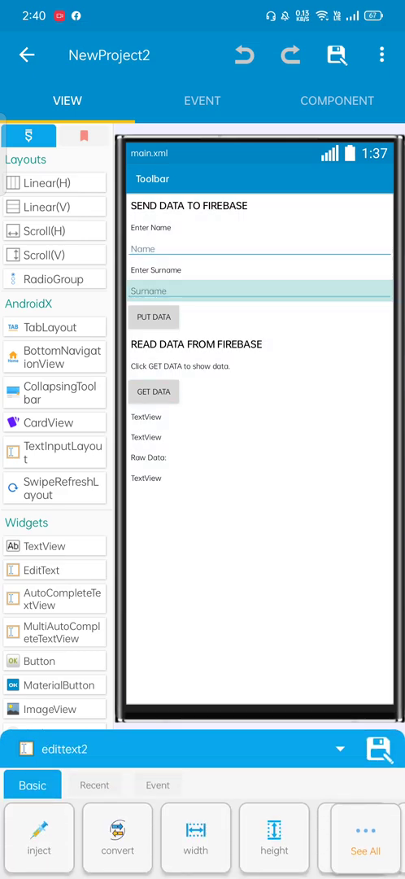
pyautogui.click(259, 249)
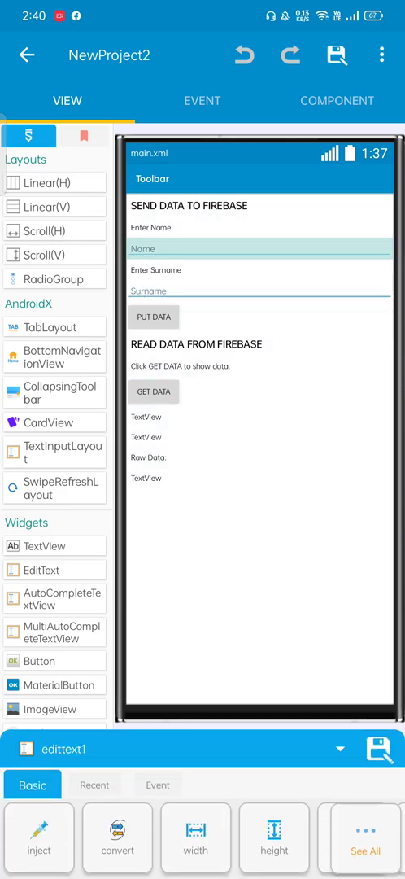
pyautogui.click(258, 291)
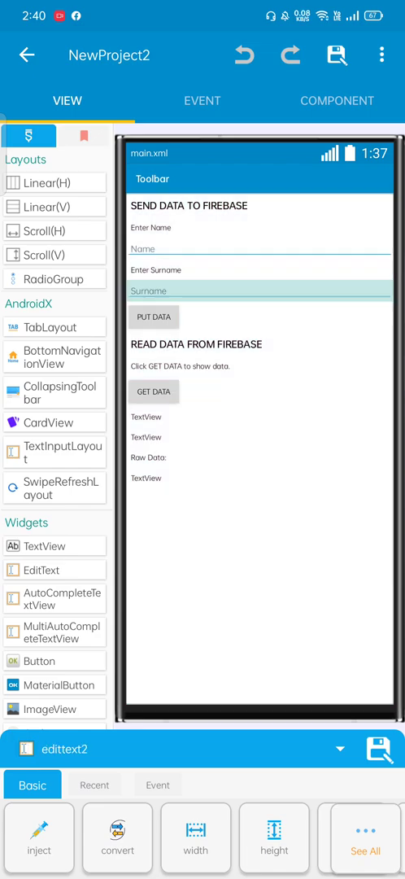
pyautogui.click(147, 437)
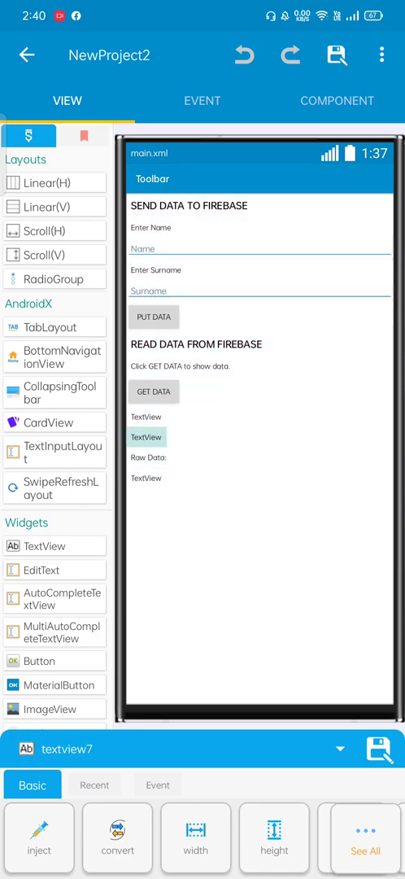
pyautogui.click(337, 101)
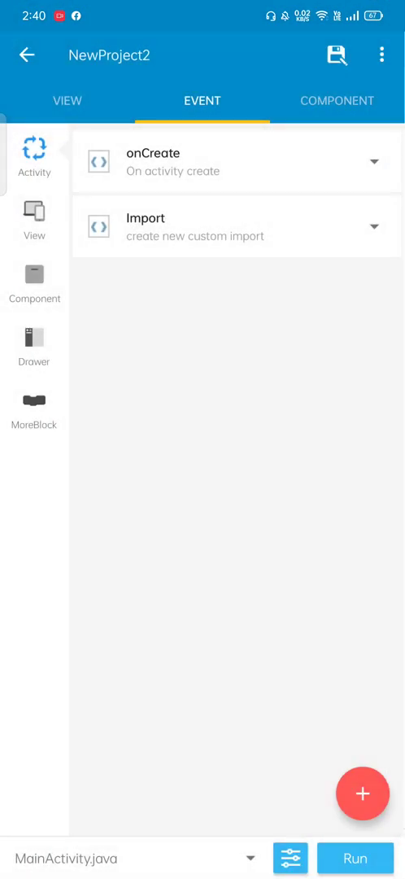
# - Open api_get_data onResponse to view blocks showing the first and last keys
pyautogui.click(34, 281)
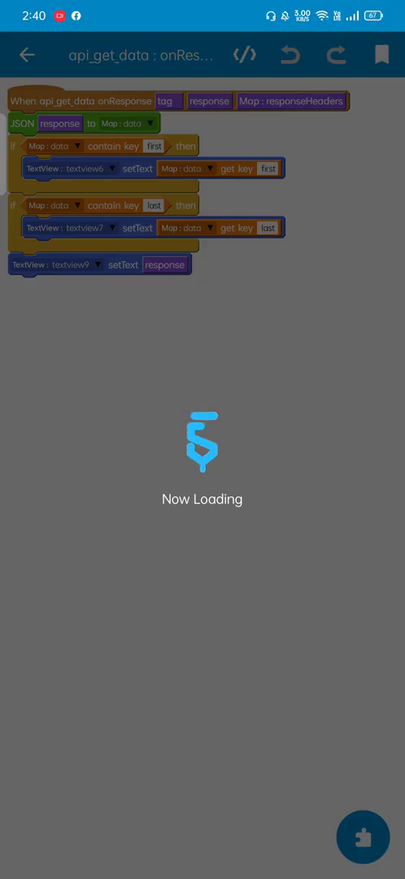
# - Check button1 onClick's request to the users/names.json Firebase URL, then open Build Settings
pyautogui.click(27, 55)
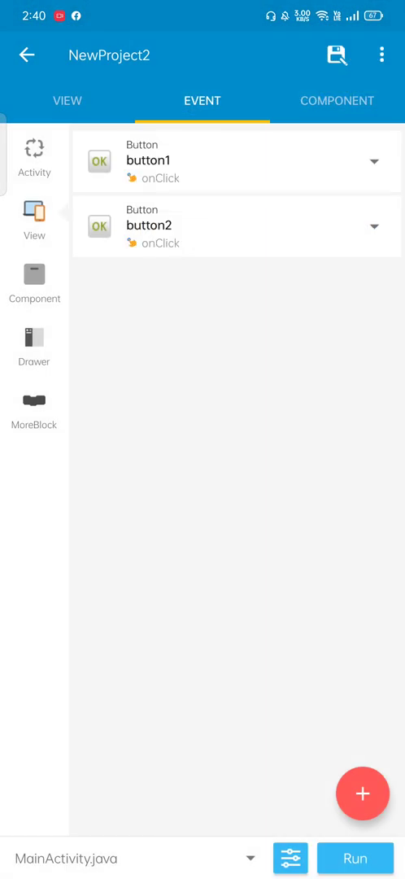
pyautogui.click(34, 158)
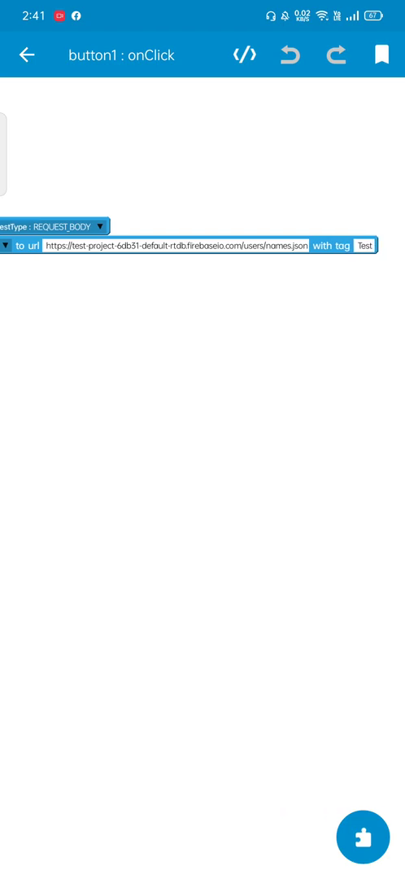
pyautogui.click(179, 245)
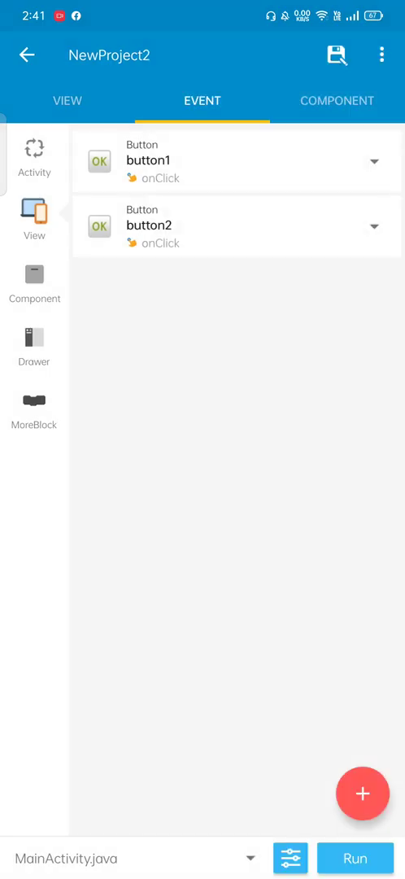
pyautogui.click(34, 282)
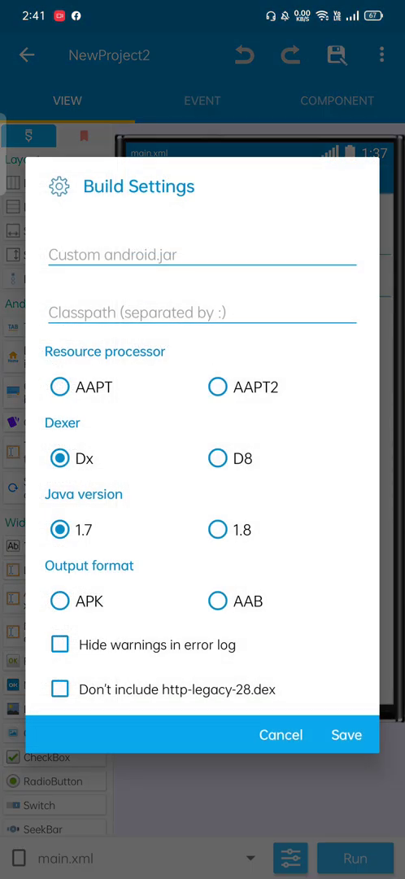
# - Close Build Settings and Run the project to compile and install the app
pyautogui.click(281, 734)
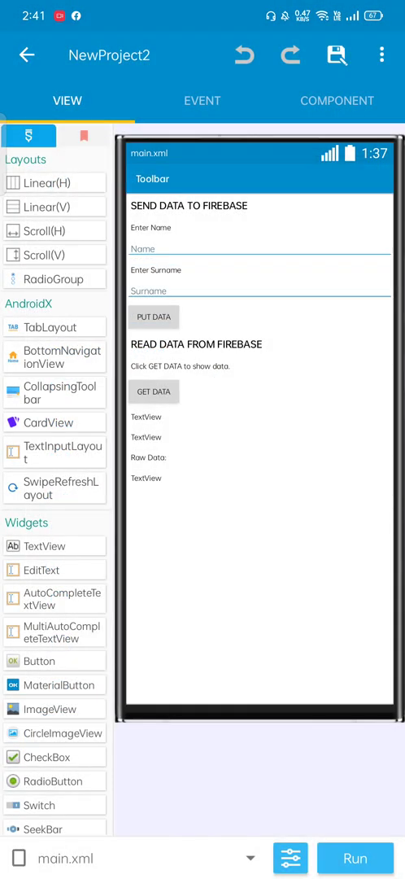
pyautogui.click(354, 858)
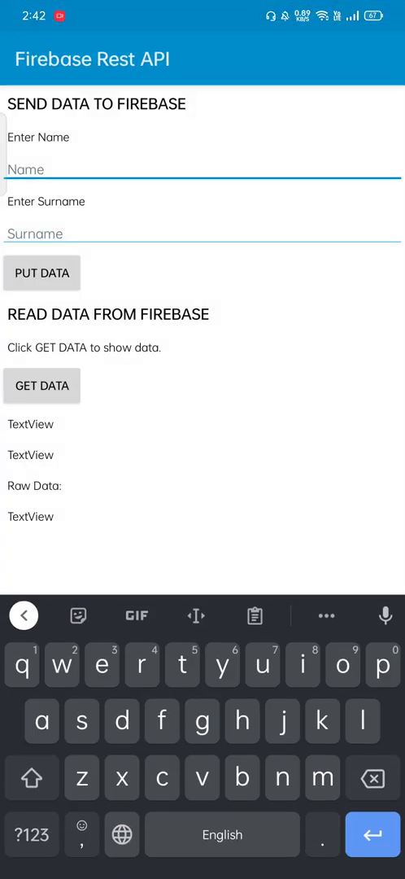
# - Enter NoishiXzen and subscribe, send them to Firebase, then switch to Facebook
pyautogui.write('NoishiXzen')
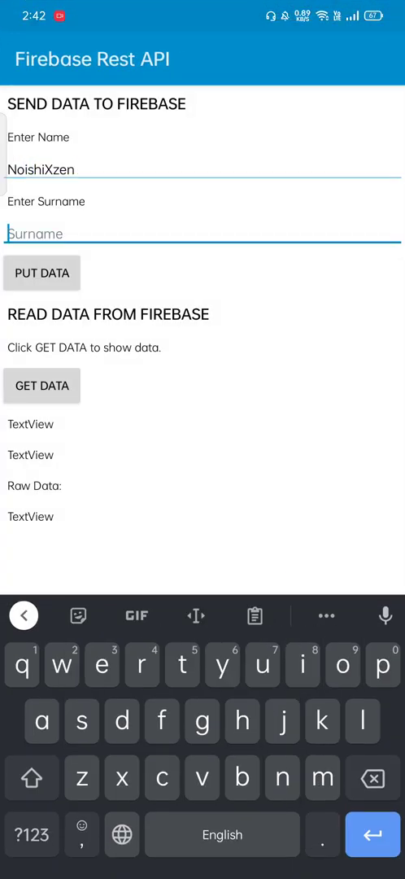
pyautogui.write('subscribe')
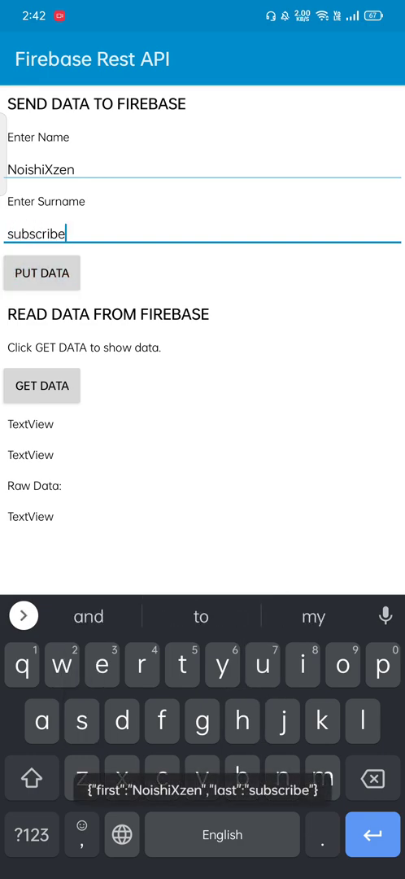
pyautogui.click(42, 385)
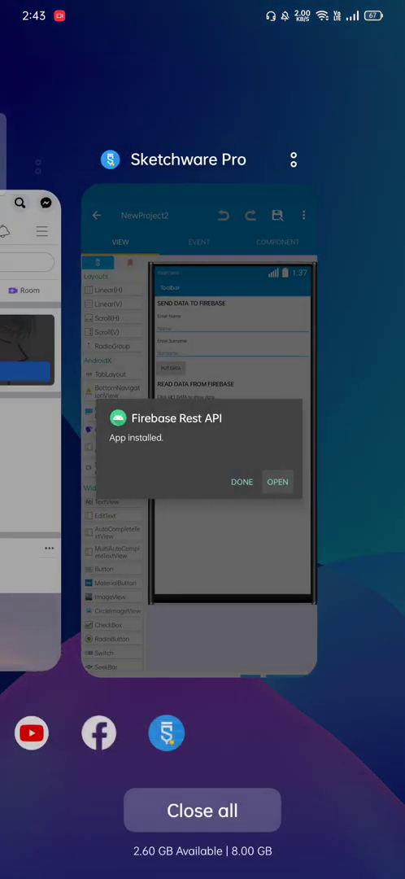
pyautogui.click(99, 733)
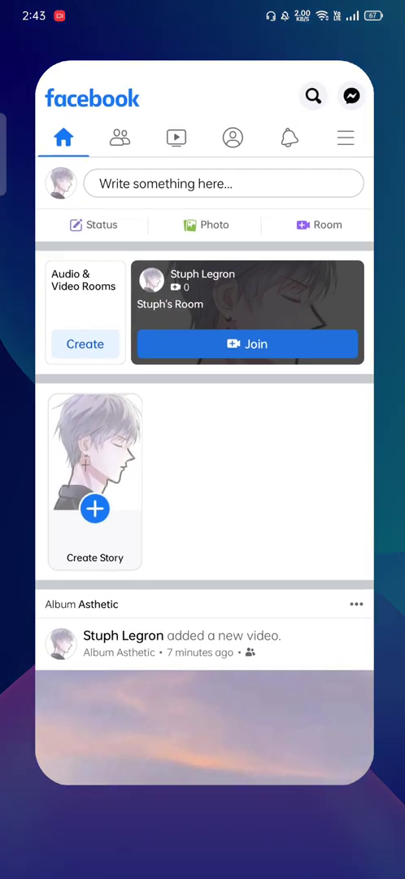